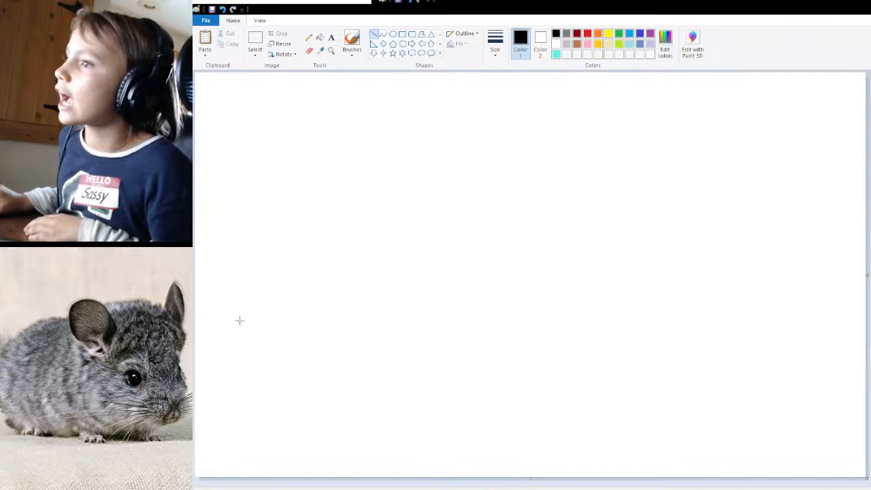
pyautogui.moveTo(210, 285)
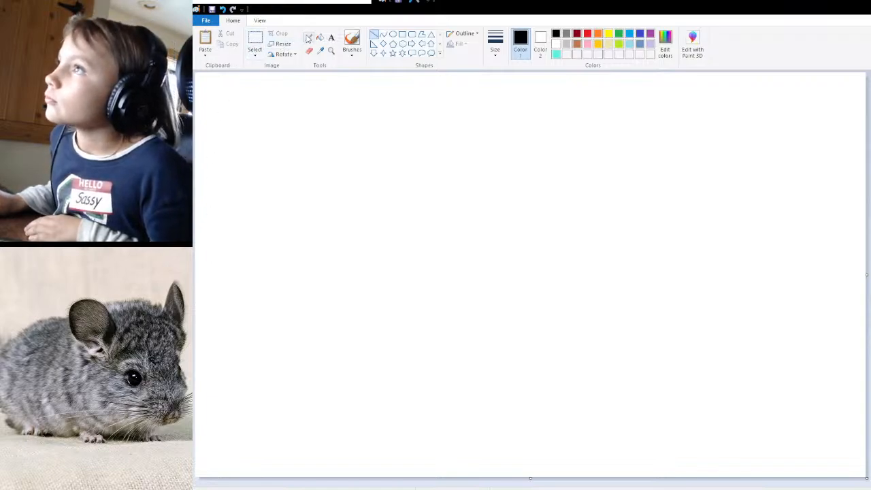
# - Draw a slightly wavy black freehand horizon line from the left canvas edge to the right
pyautogui.click(352, 42)
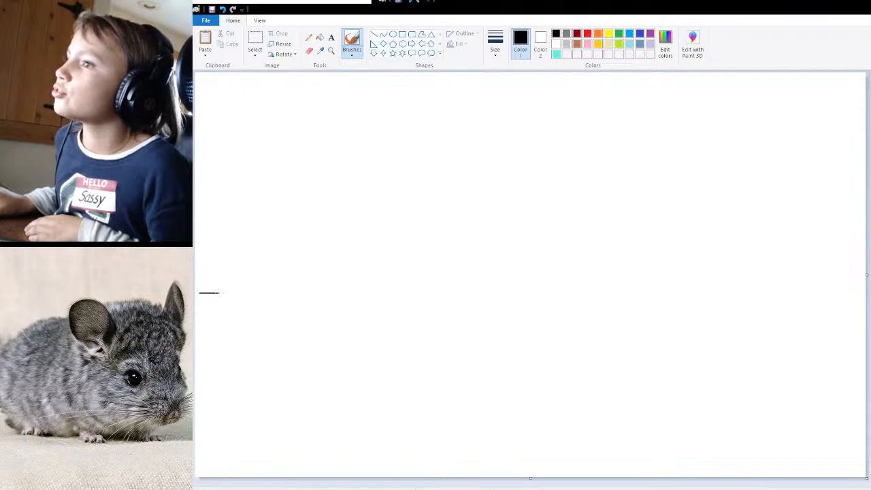
pyautogui.moveTo(201, 294); pyautogui.dragTo(705, 291)
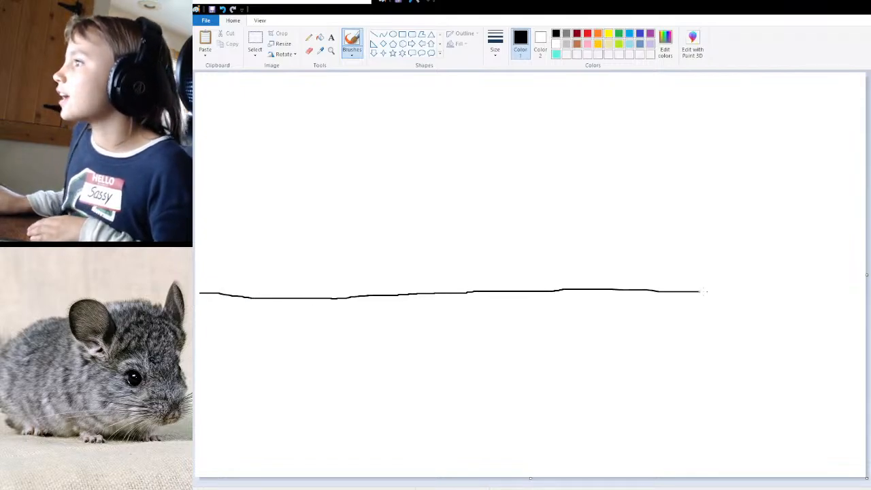
pyautogui.moveTo(704, 293); pyautogui.dragTo(867, 296)
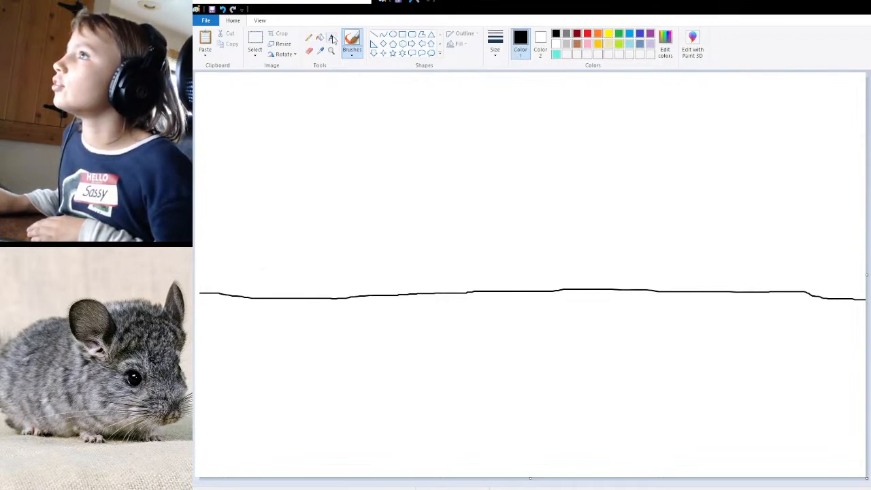
pyautogui.click(331, 37)
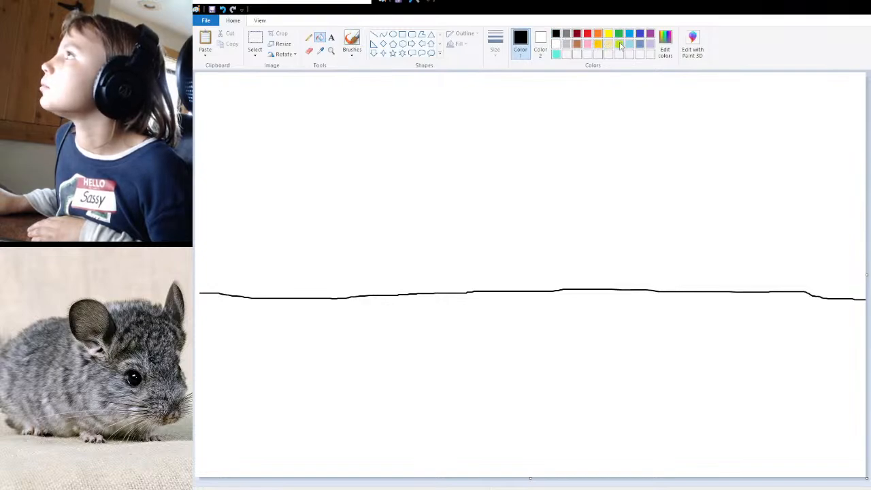
# - Flood-fill the area below the horizon lime green, leaving the sky white
pyautogui.click(609, 33)
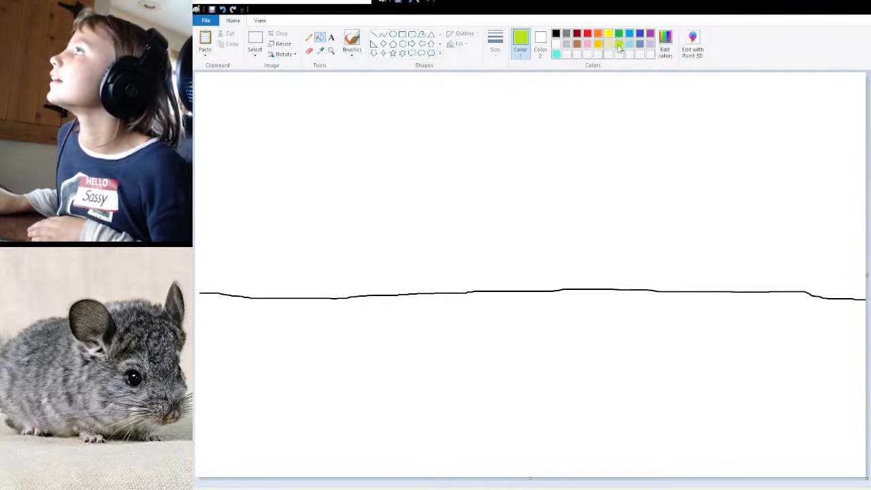
pyautogui.moveTo(343, 270)
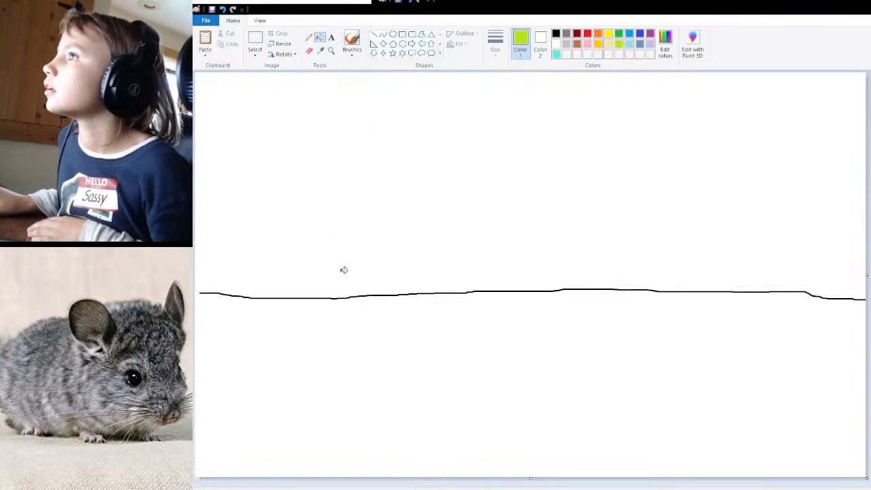
pyautogui.click(360, 382)
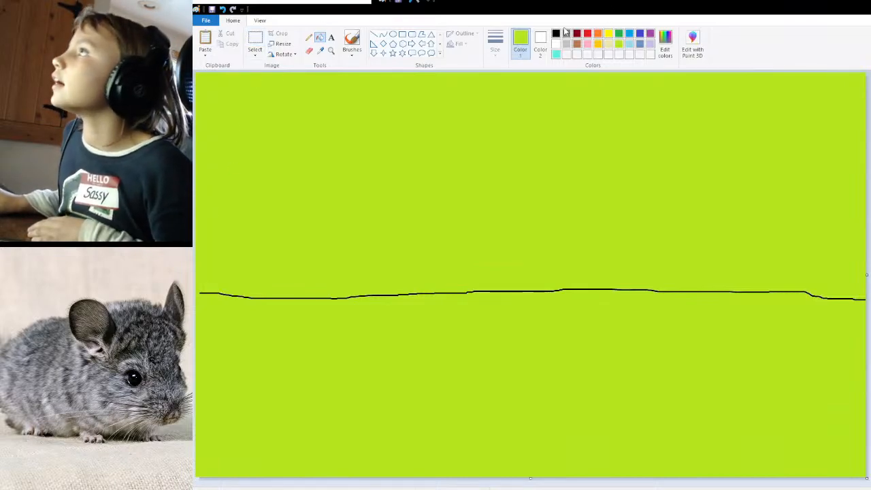
pyautogui.click(557, 32)
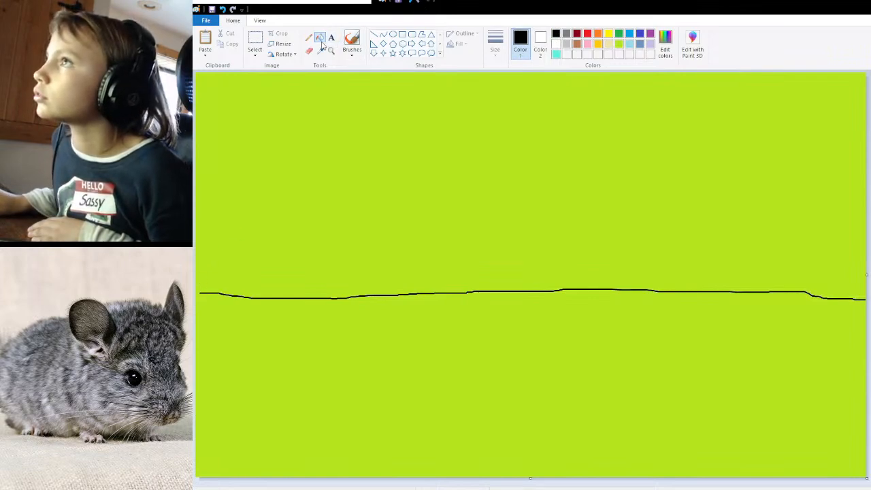
pyautogui.click(352, 41)
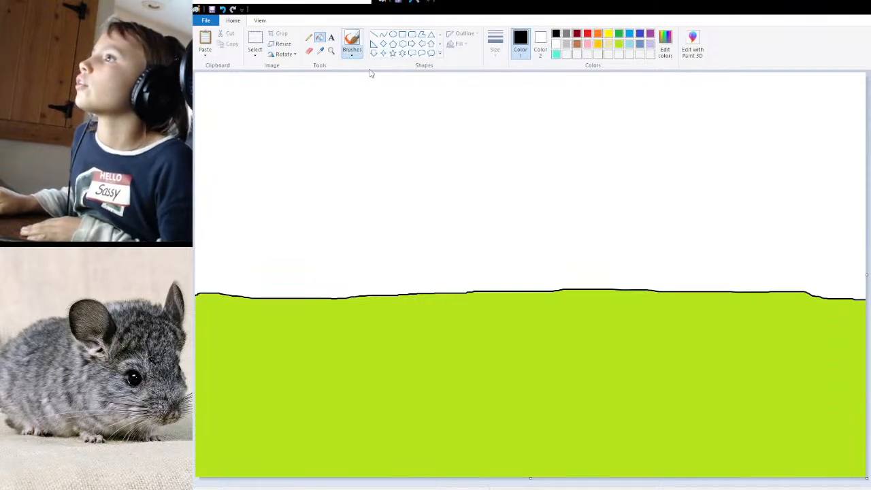
# - Brush freehand black slopes and overlapping peaks above the horizon, left to right
pyautogui.click(352, 40)
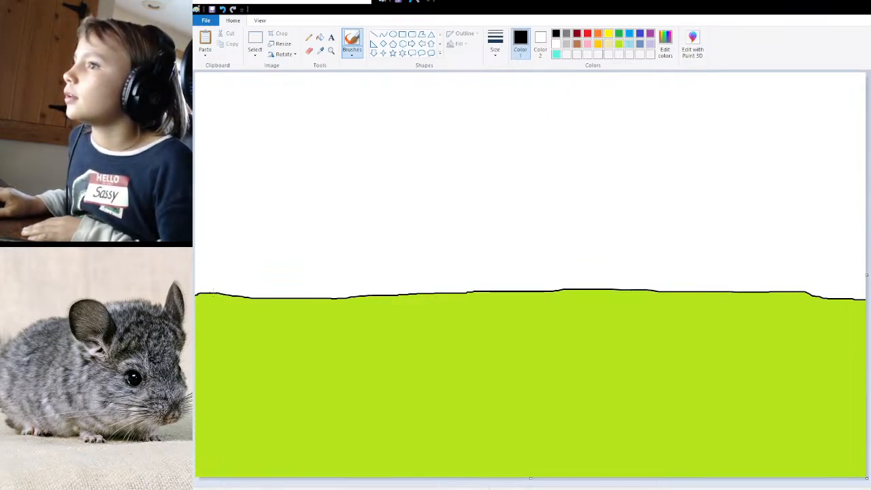
pyautogui.moveTo(215, 292); pyautogui.dragTo(334, 201)
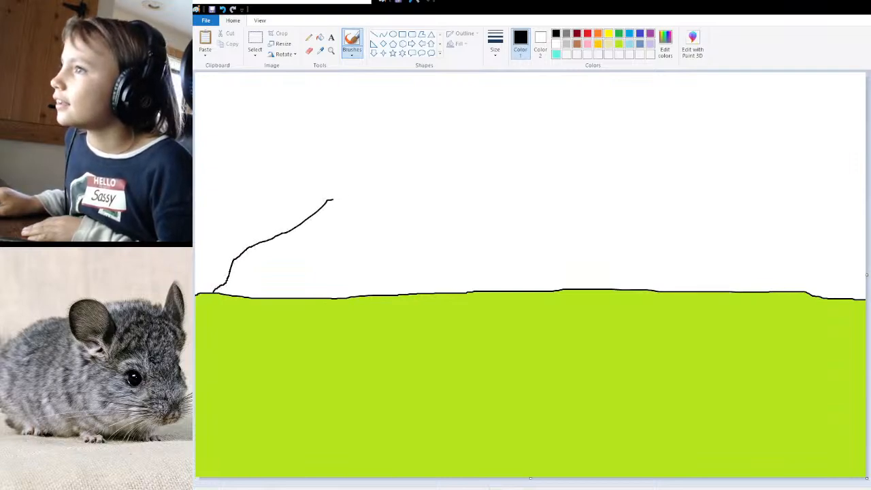
pyautogui.moveTo(333, 201); pyautogui.dragTo(483, 218)
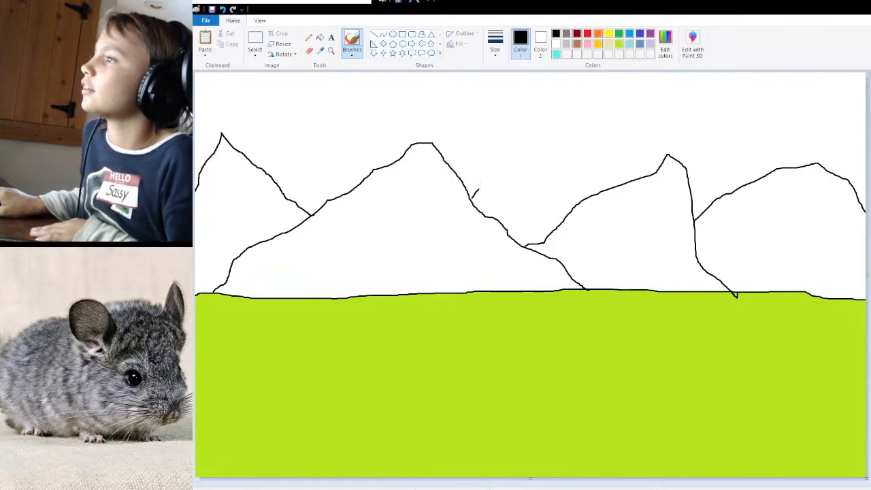
pyautogui.moveTo(470, 197); pyautogui.dragTo(593, 190)
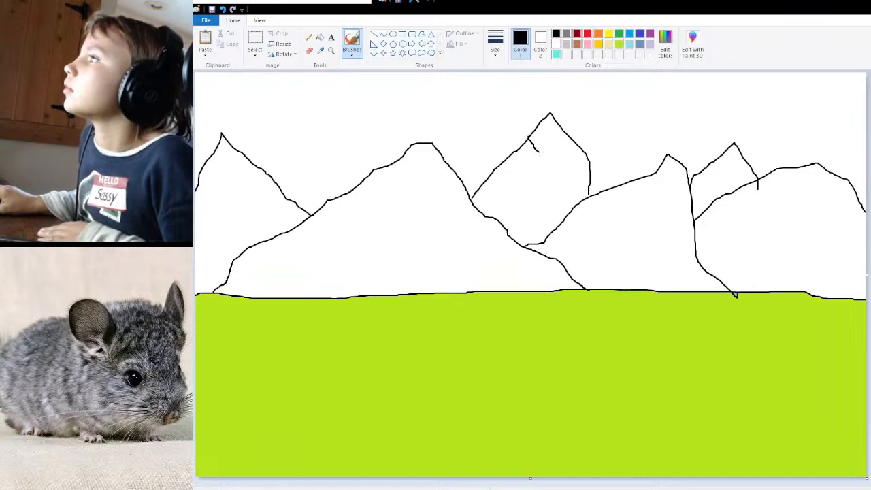
pyautogui.moveTo(534, 143); pyautogui.dragTo(565, 154)
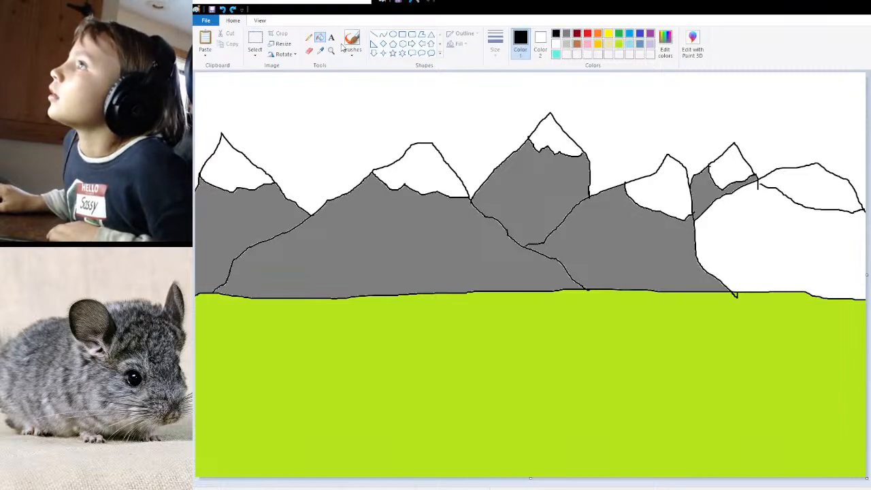
# - Select the brush to add snow lines and colour the mountain slopes
pyautogui.click(352, 42)
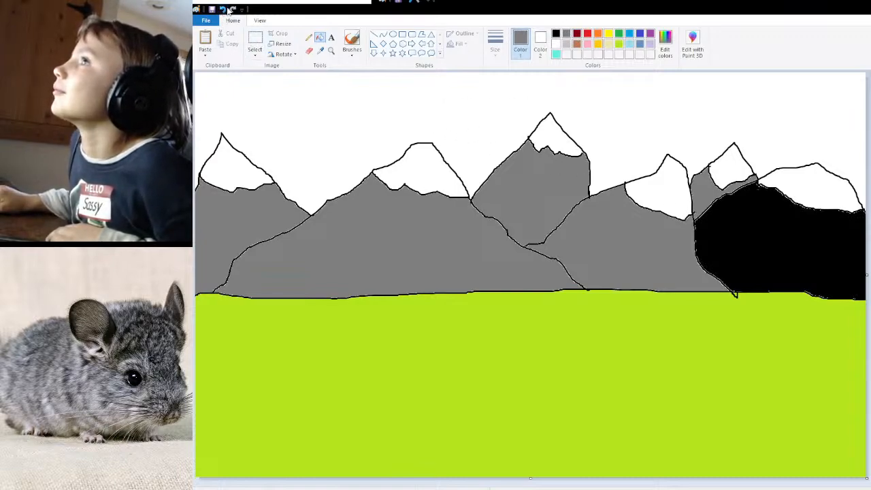
# - Replace the black fill on the rightmost mountain with grey and pick a sky colour
pyautogui.click(779, 252)
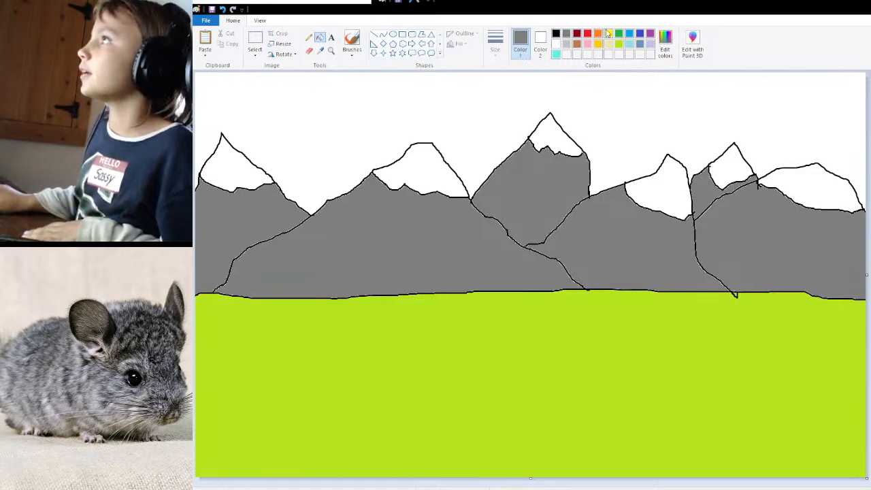
pyautogui.click(609, 33)
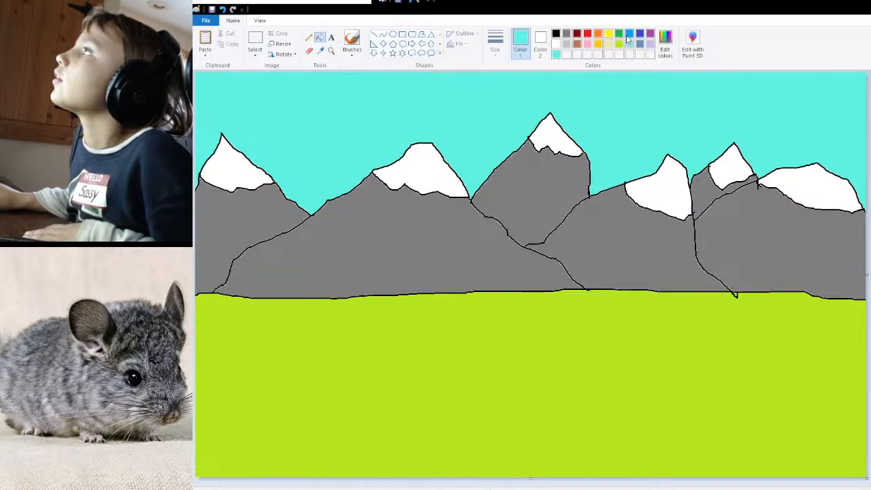
# - Refill the turquoise sky with a deeper blue from the palette, then pick yellow
pyautogui.click(629, 33)
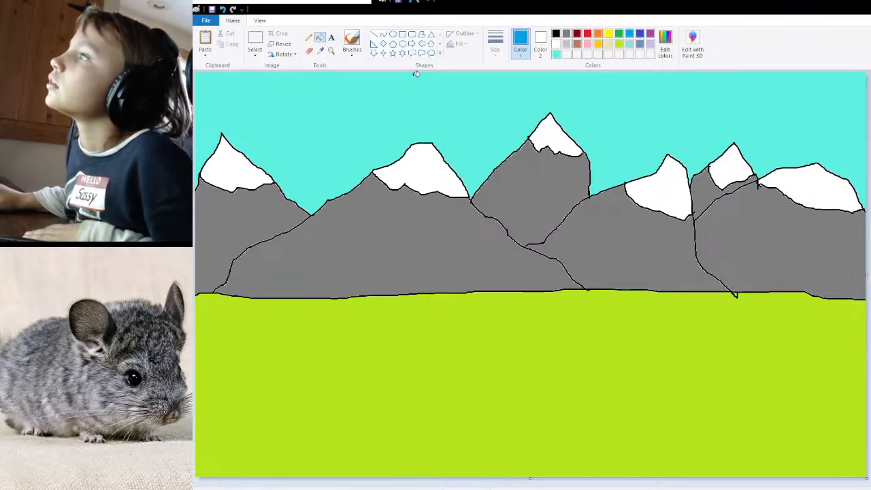
pyautogui.click(515, 134)
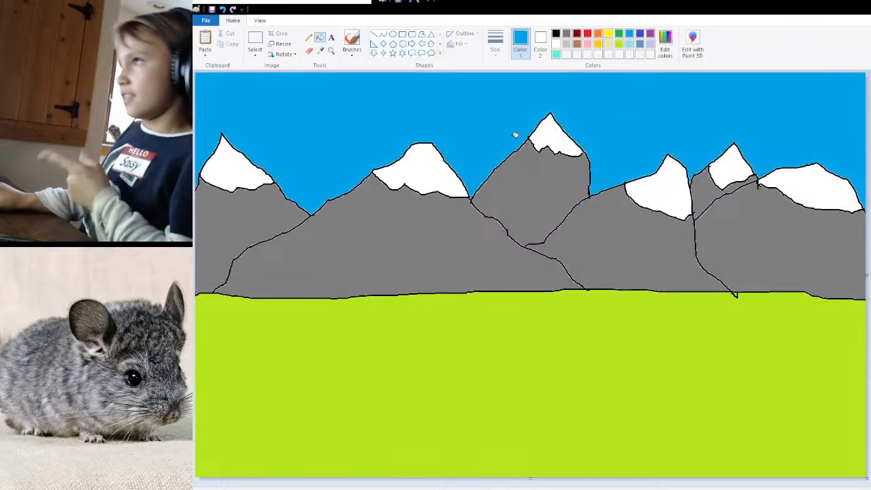
pyautogui.moveTo(457, 113)
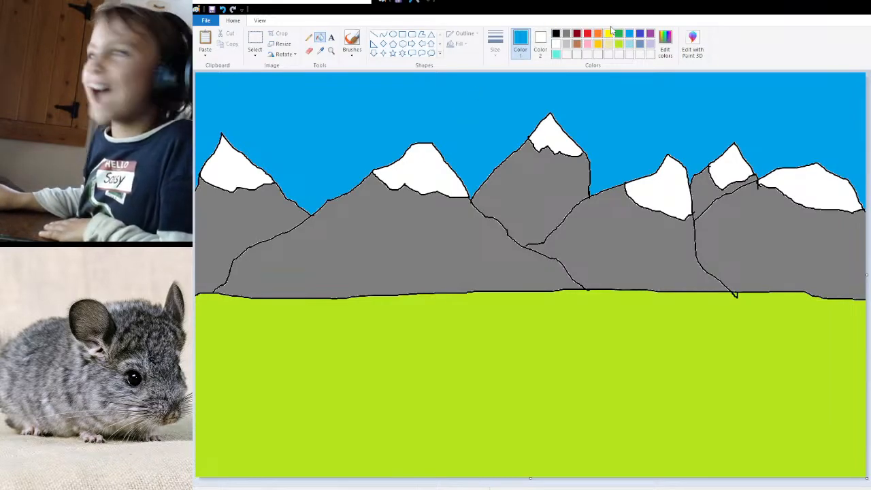
pyautogui.click(609, 34)
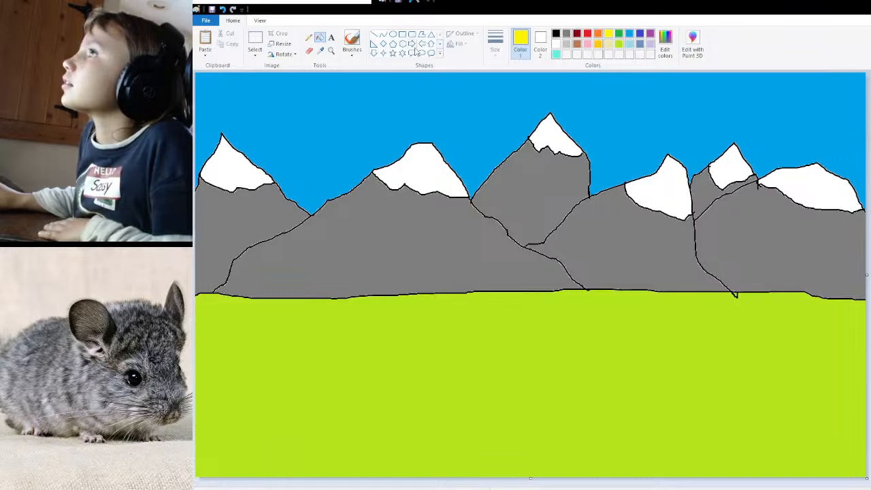
# - Brush a yellow half-circle sun at the top-right edge of the canvas
pyautogui.click(352, 41)
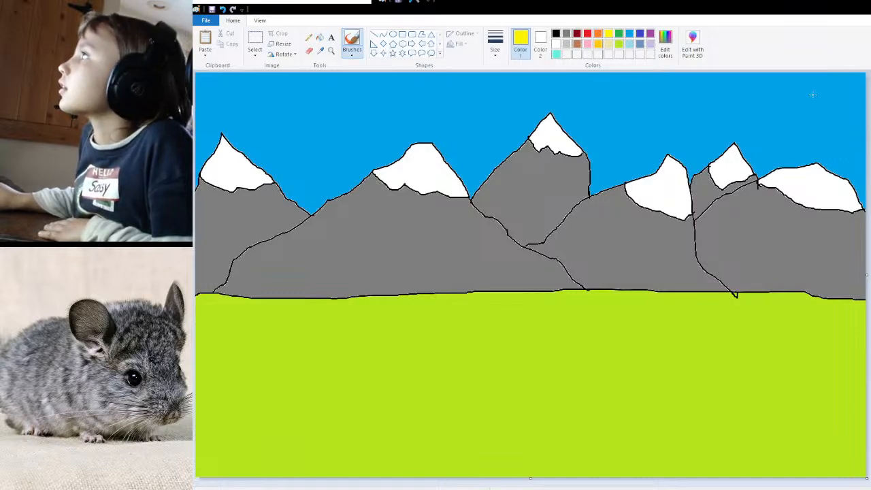
pyautogui.moveTo(811, 75); pyautogui.dragTo(848, 120)
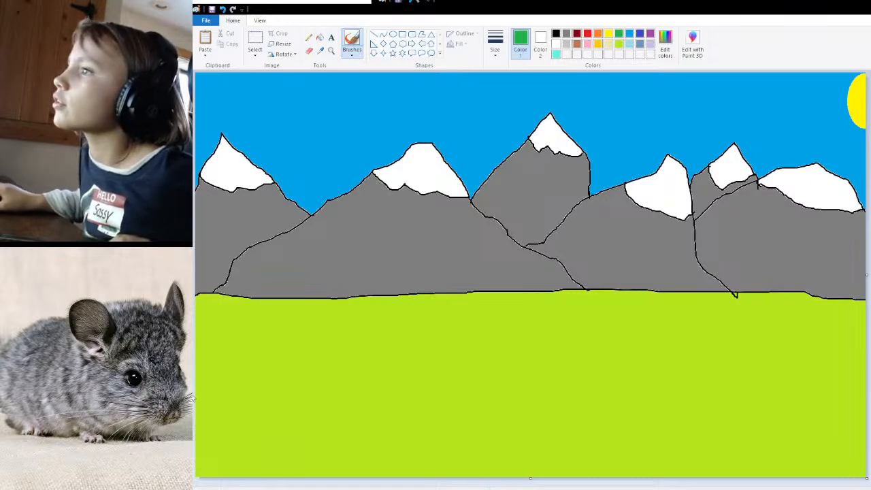
# - Try short green grass strokes near the left horizon, which end up removed
pyautogui.moveTo(234, 405); pyautogui.dragTo(240, 395)
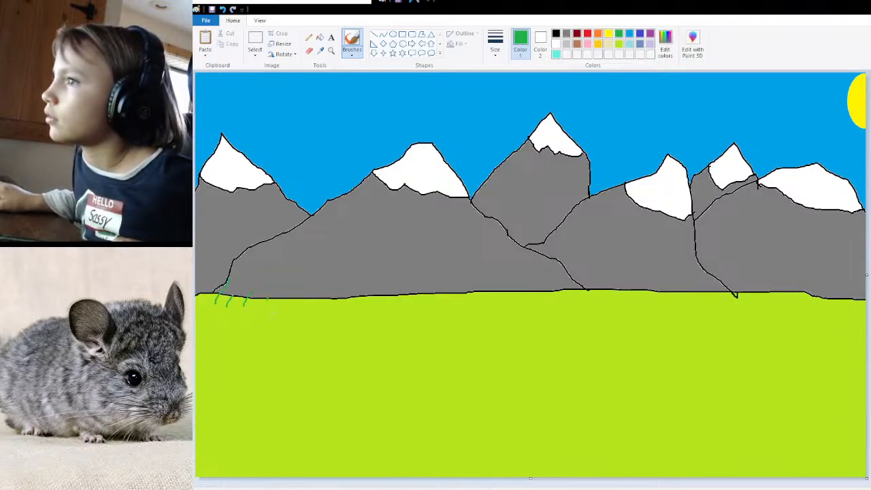
pyautogui.moveTo(272, 307); pyautogui.dragTo(306, 272)
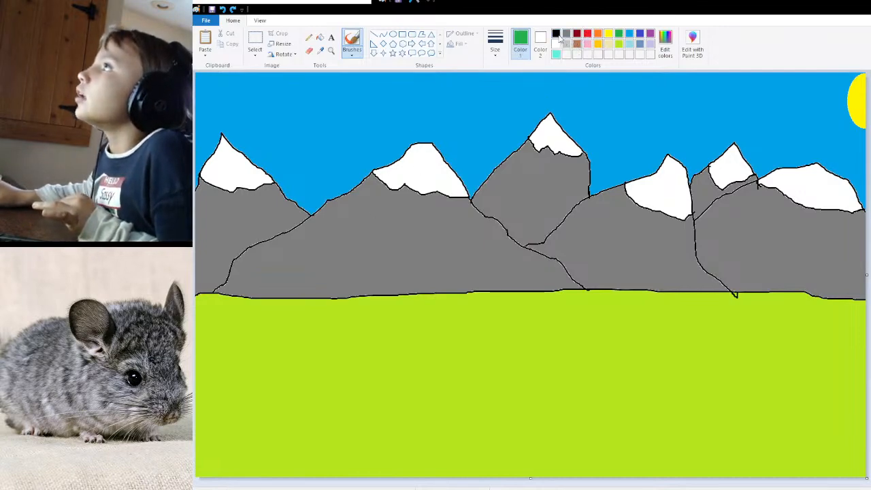
pyautogui.click(556, 32)
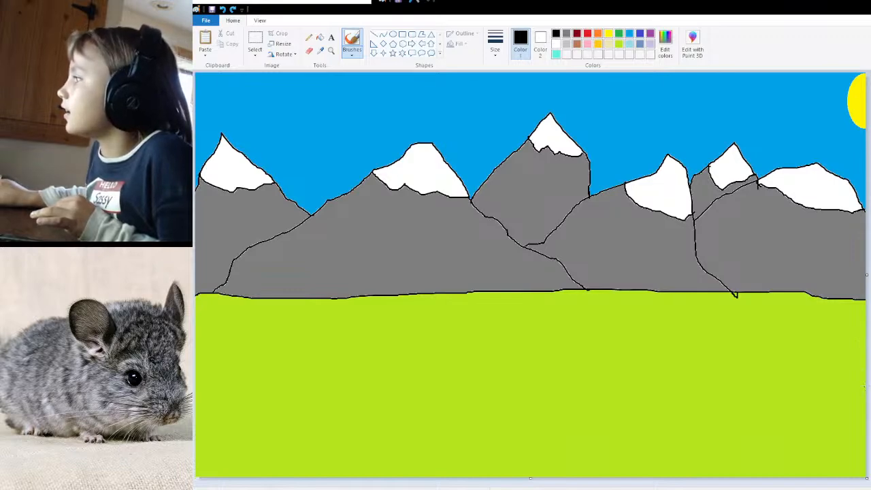
# - Draw a wavy black river edge across the lower field and fill below it light blue
pyautogui.moveTo(279, 364); pyautogui.dragTo(865, 388)
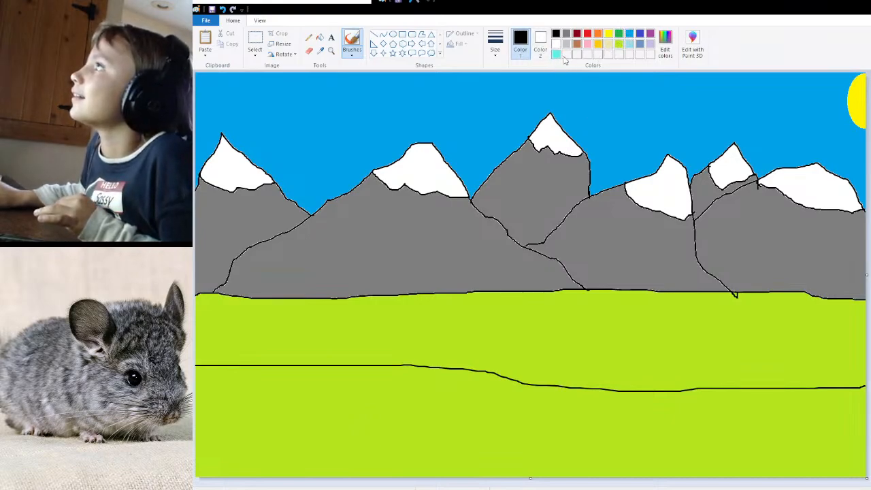
pyautogui.click(557, 52)
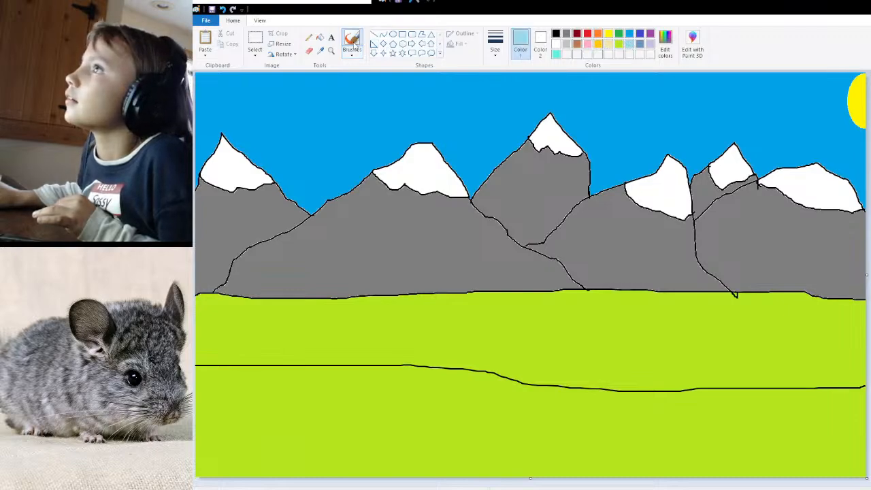
pyautogui.click(284, 391)
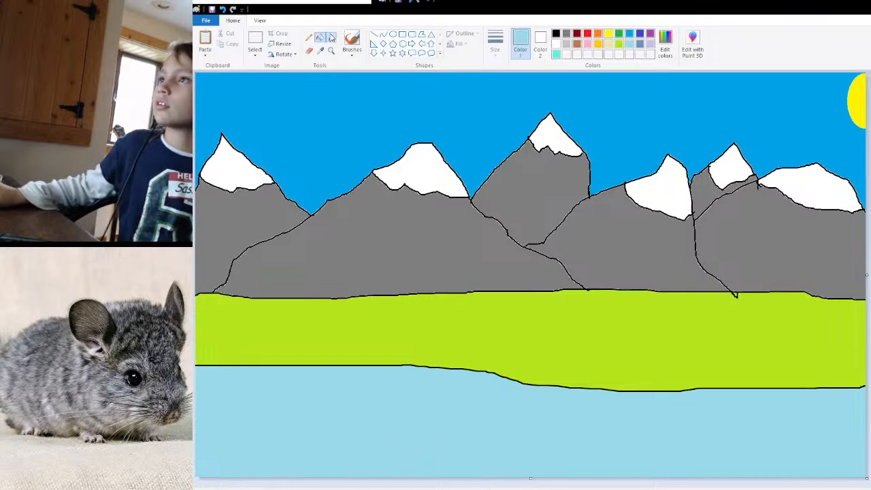
# - Type 'have a great day!' in black text in the sky
pyautogui.click(332, 38)
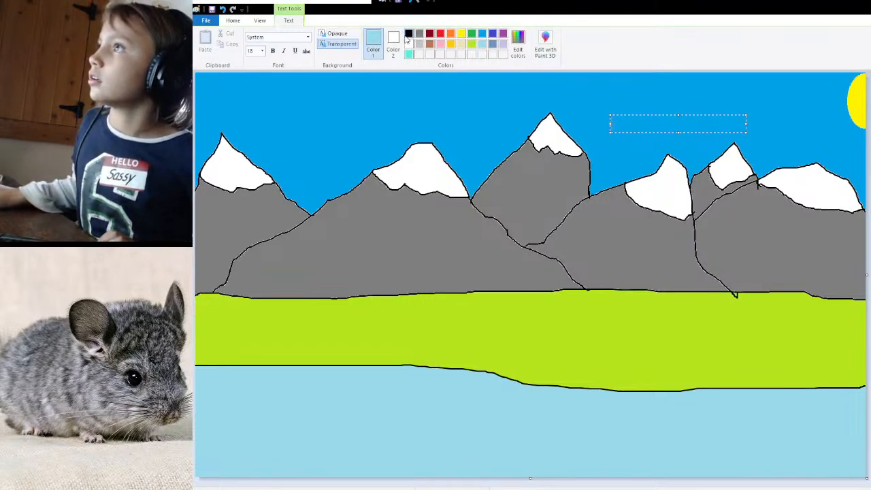
pyautogui.click(373, 36)
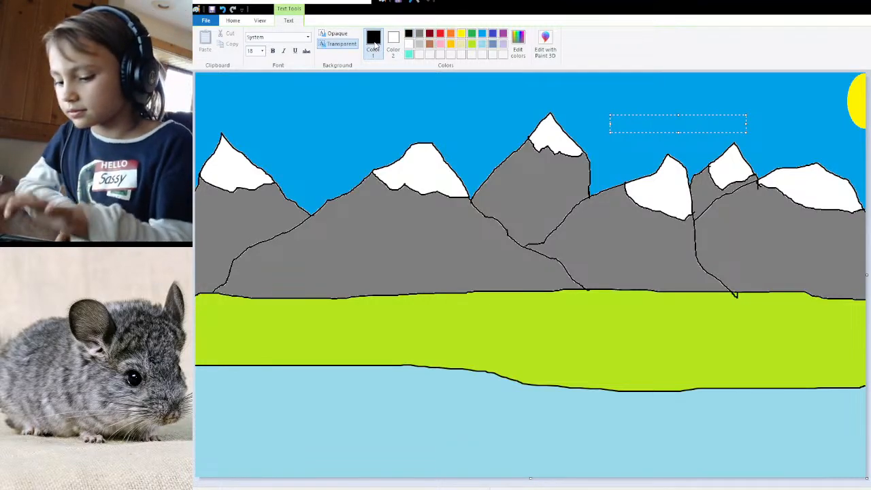
pyautogui.write('ha')
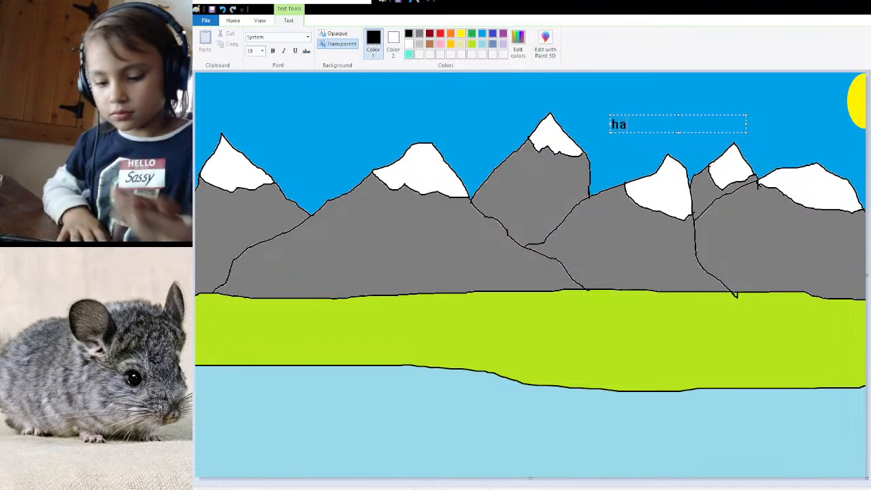
pyautogui.write('ve a g')
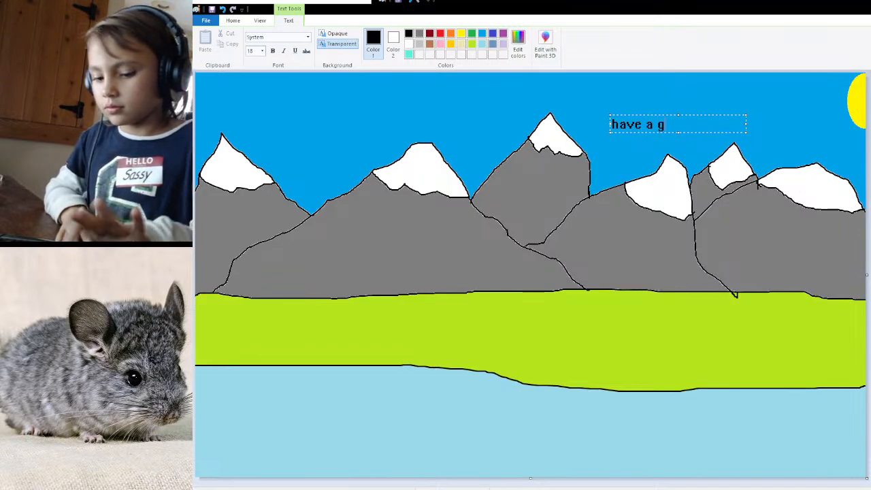
pyautogui.write('rea')
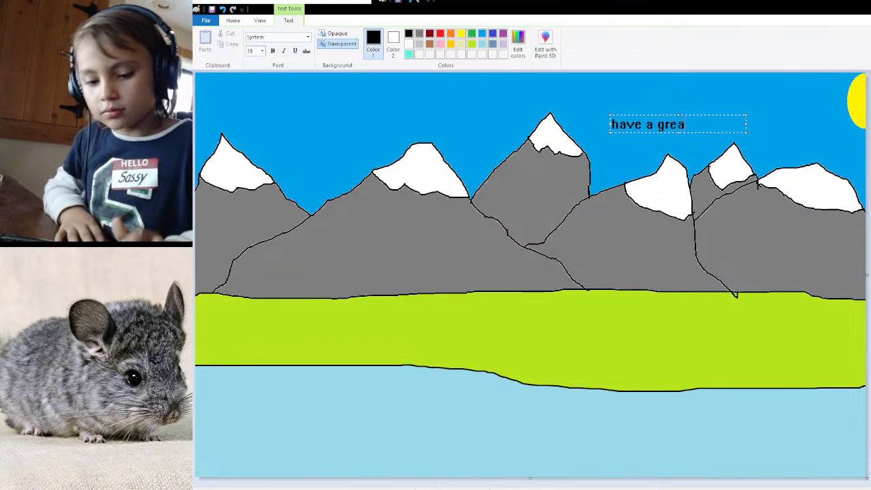
pyautogui.write('t da')
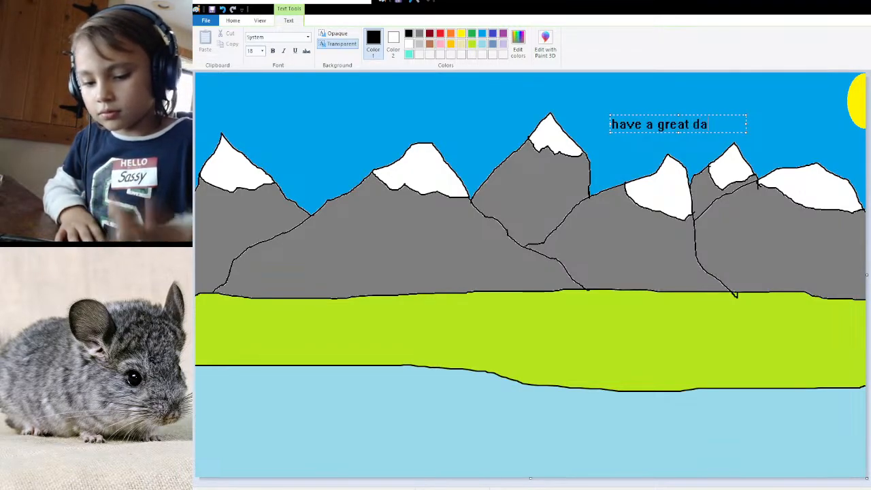
pyautogui.write('y')
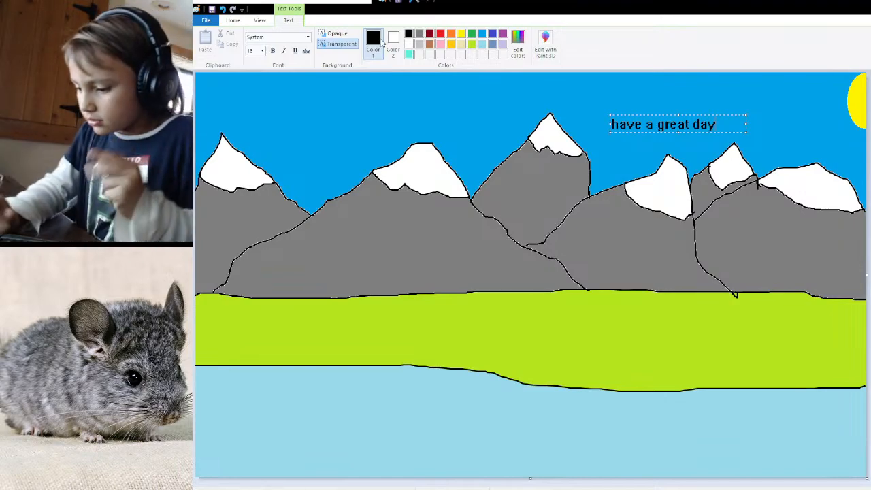
pyautogui.write('!')
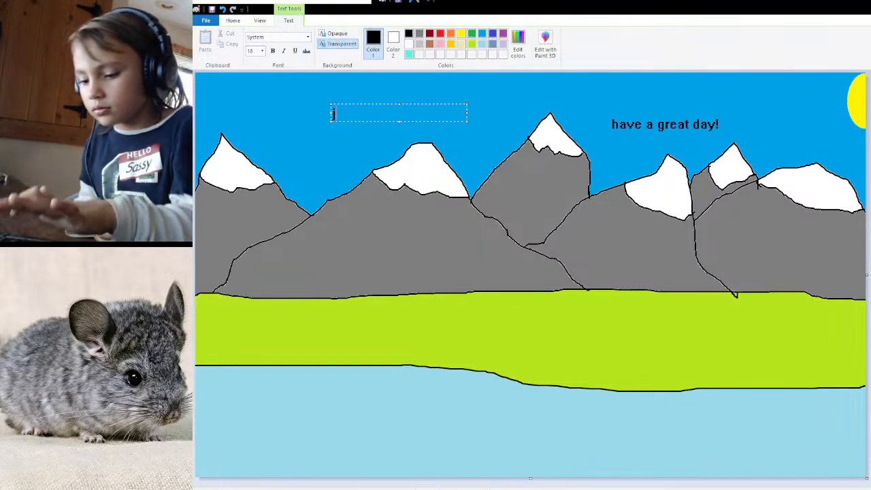
# - Type "just remember..." in black in the upper-left sky
pyautogui.write('ust')
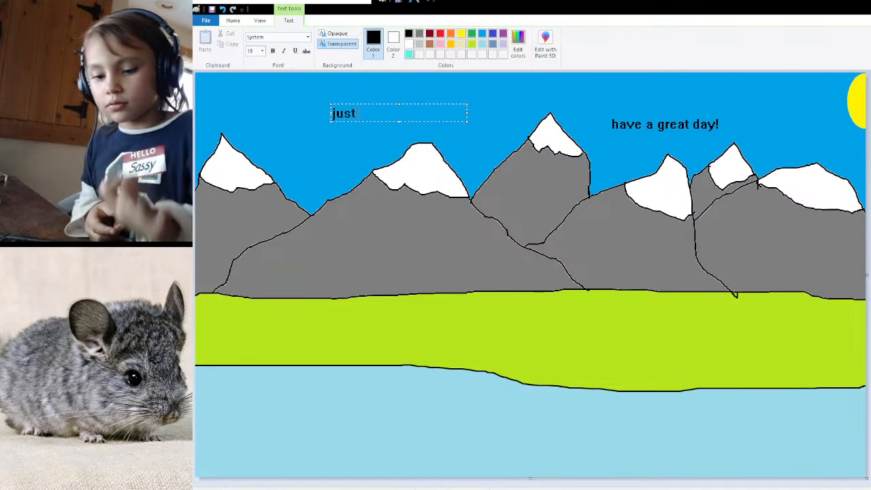
pyautogui.write('reme')
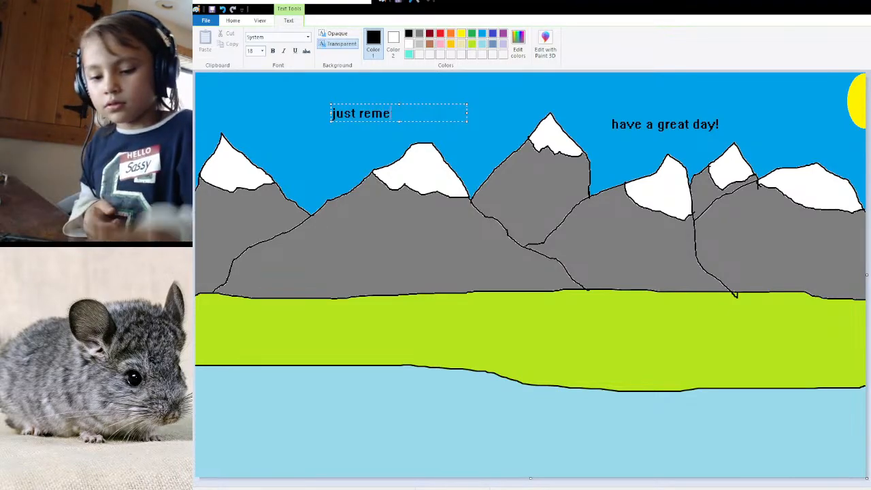
pyautogui.write('m')
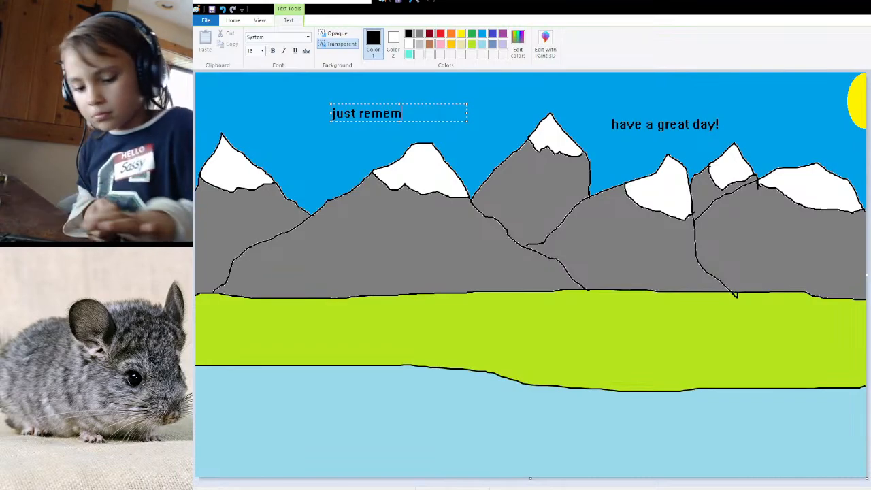
pyautogui.write('ber')
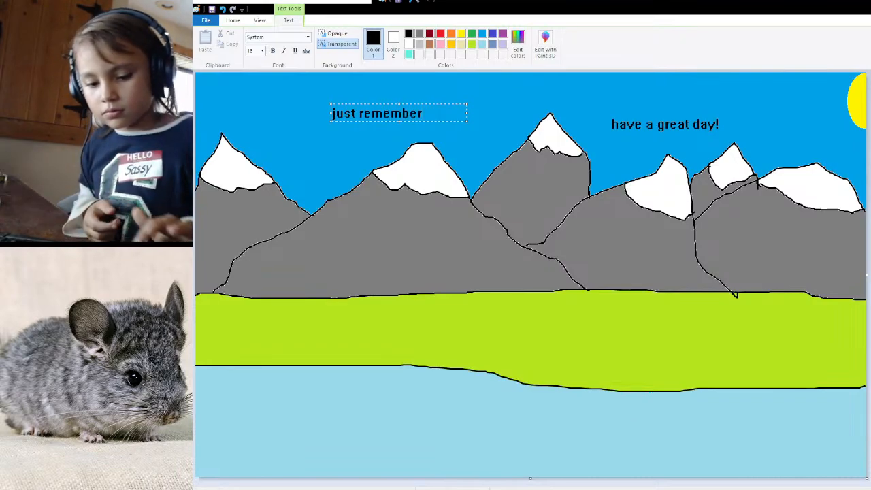
pyautogui.write('...')
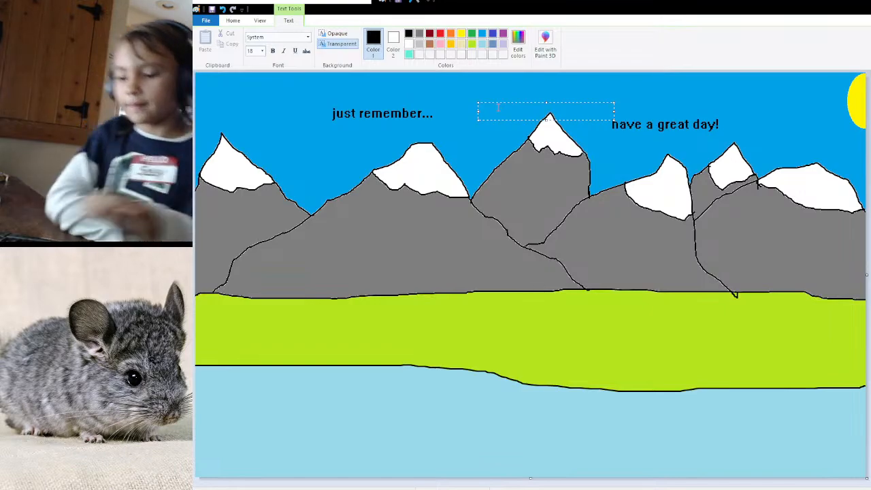
# - Type "you are awsome and..." in black in the sky above the middle peak
pyautogui.write('y')
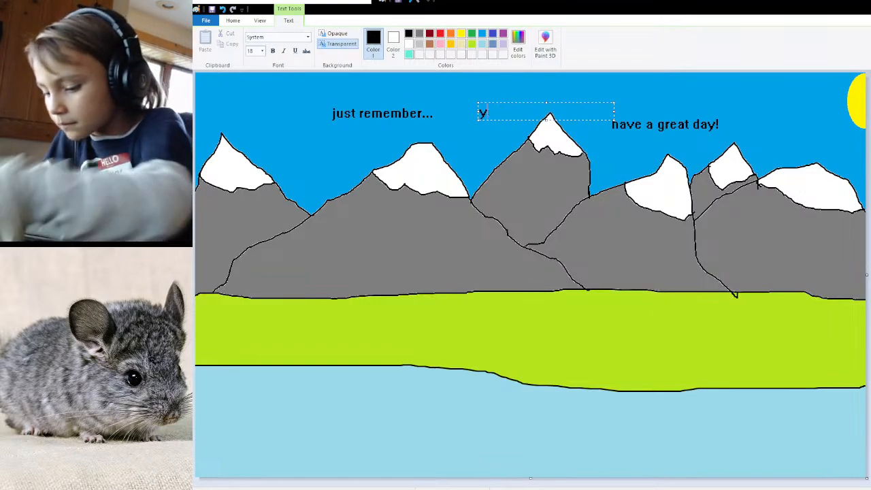
pyautogui.write('ou a')
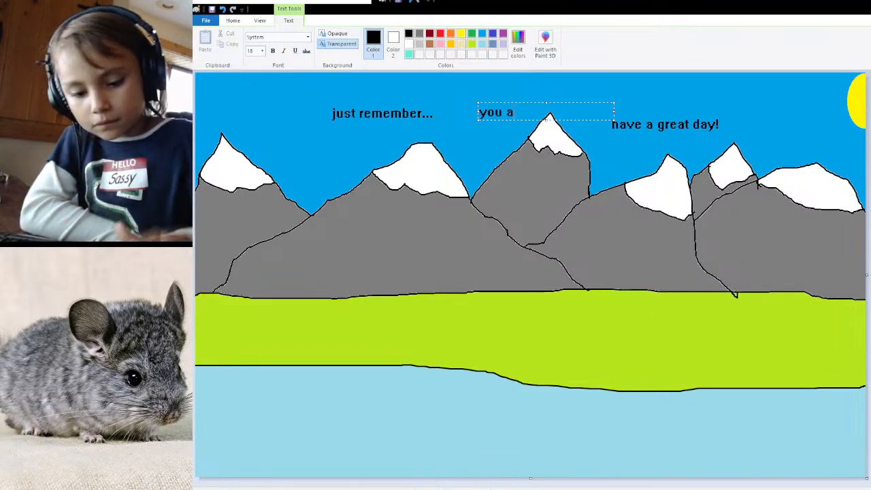
pyautogui.write('re')
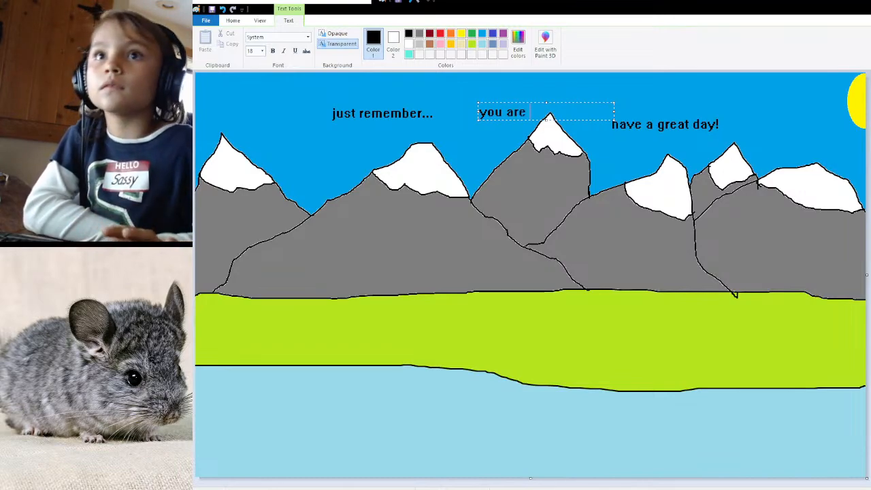
pyautogui.write('aw')
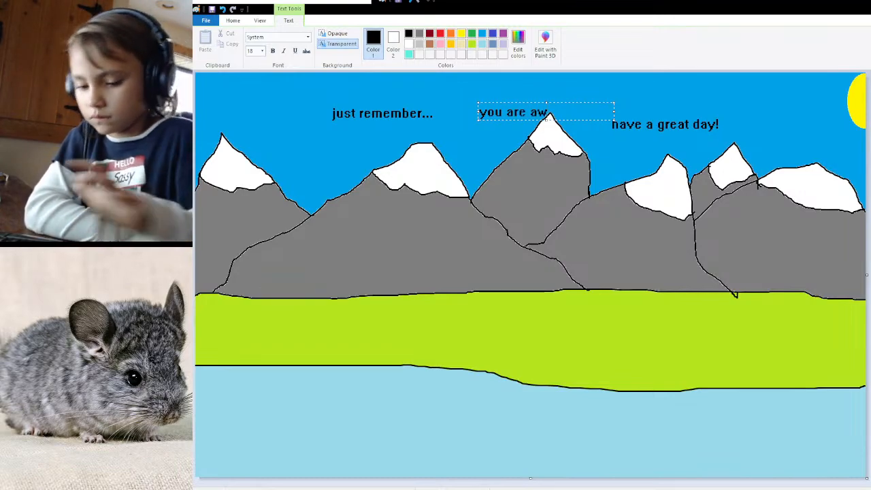
pyautogui.write('som')
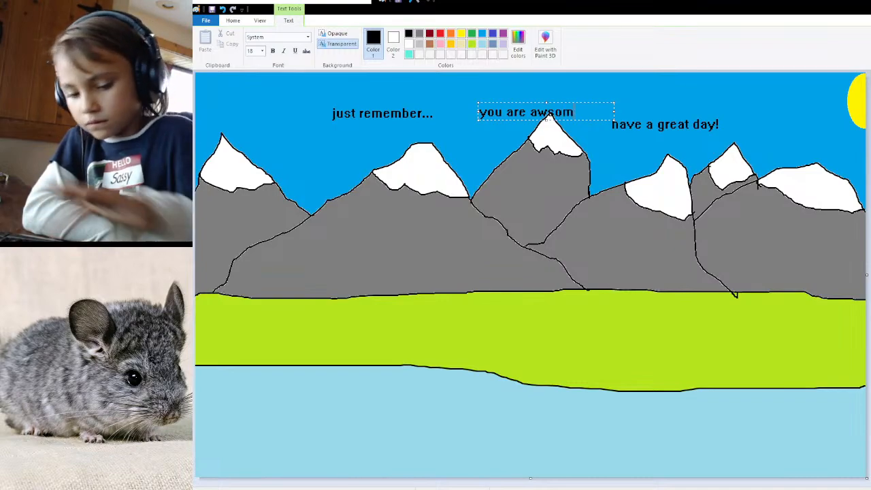
pyautogui.write('e')
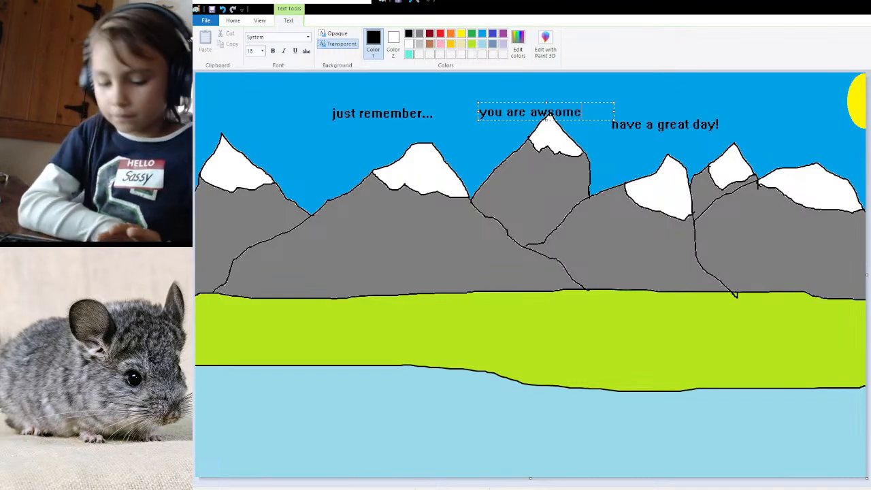
pyautogui.write('an')
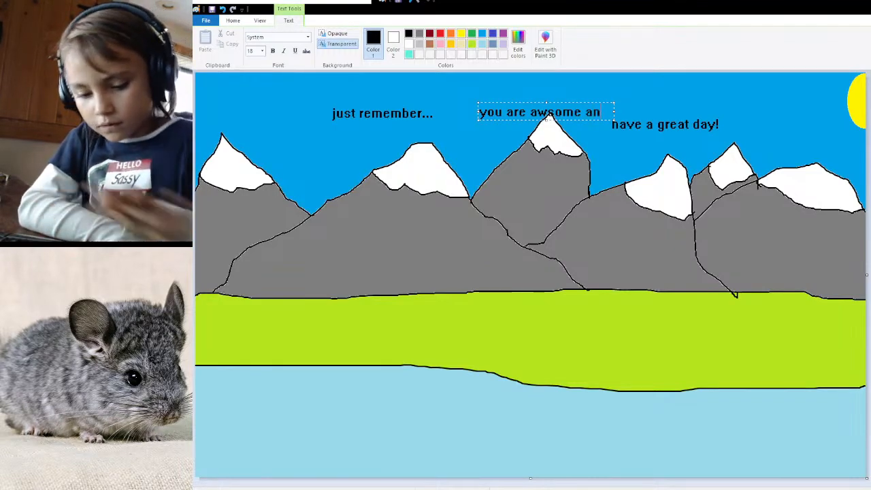
pyautogui.write('d...')
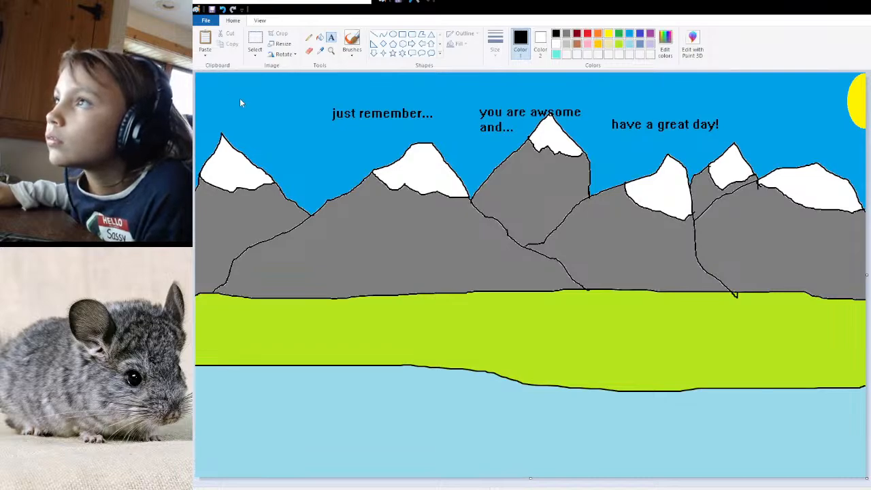
pyautogui.moveTo(246, 100)
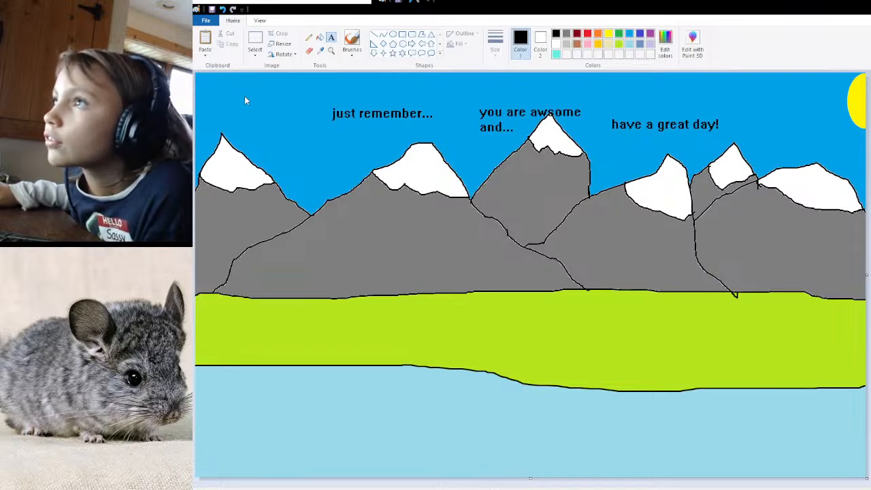